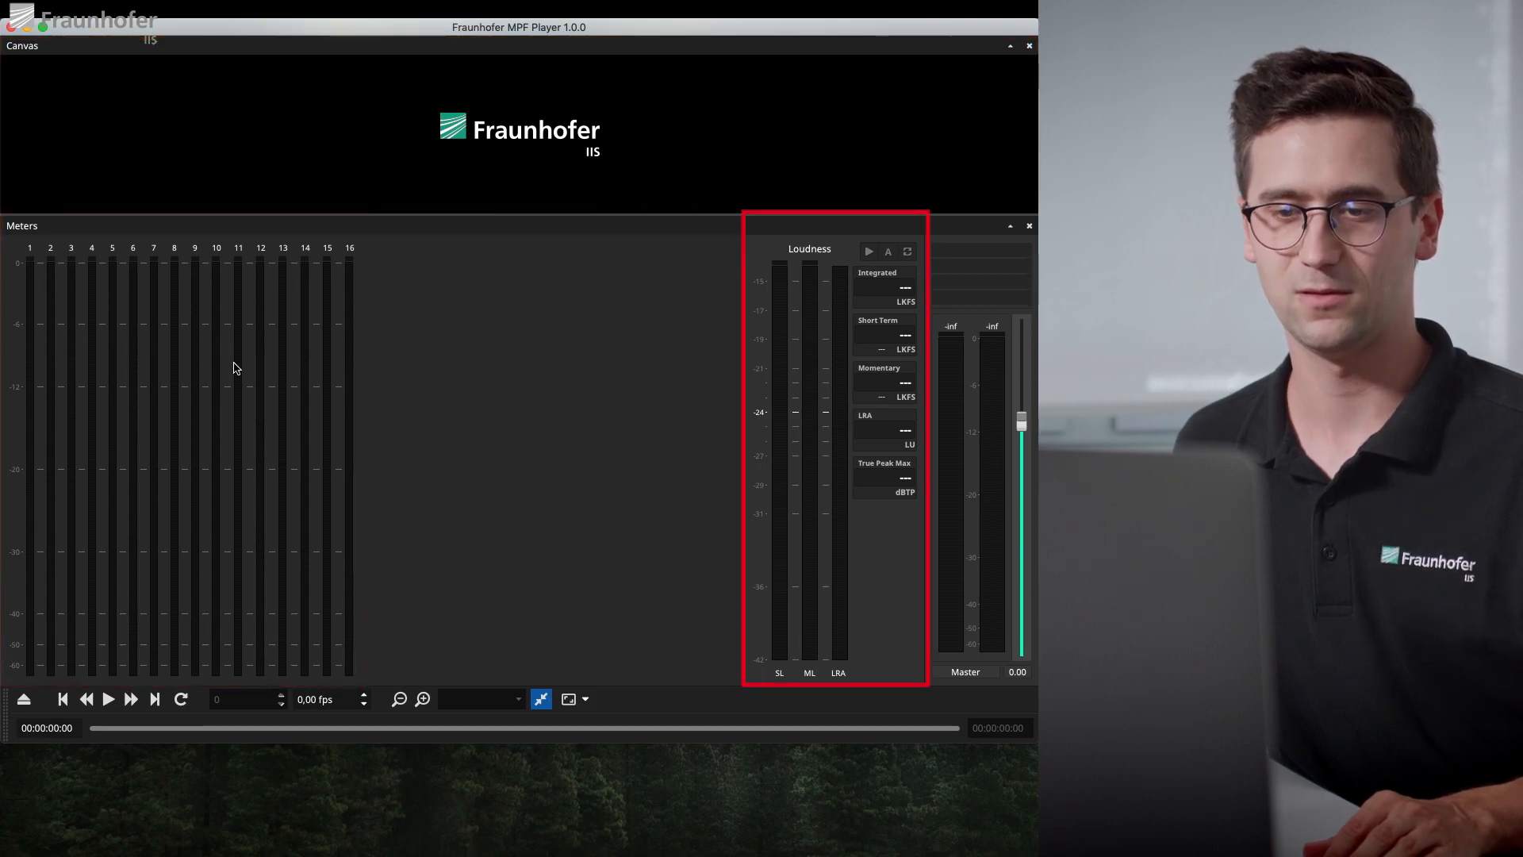
mouse_move(763, 332)
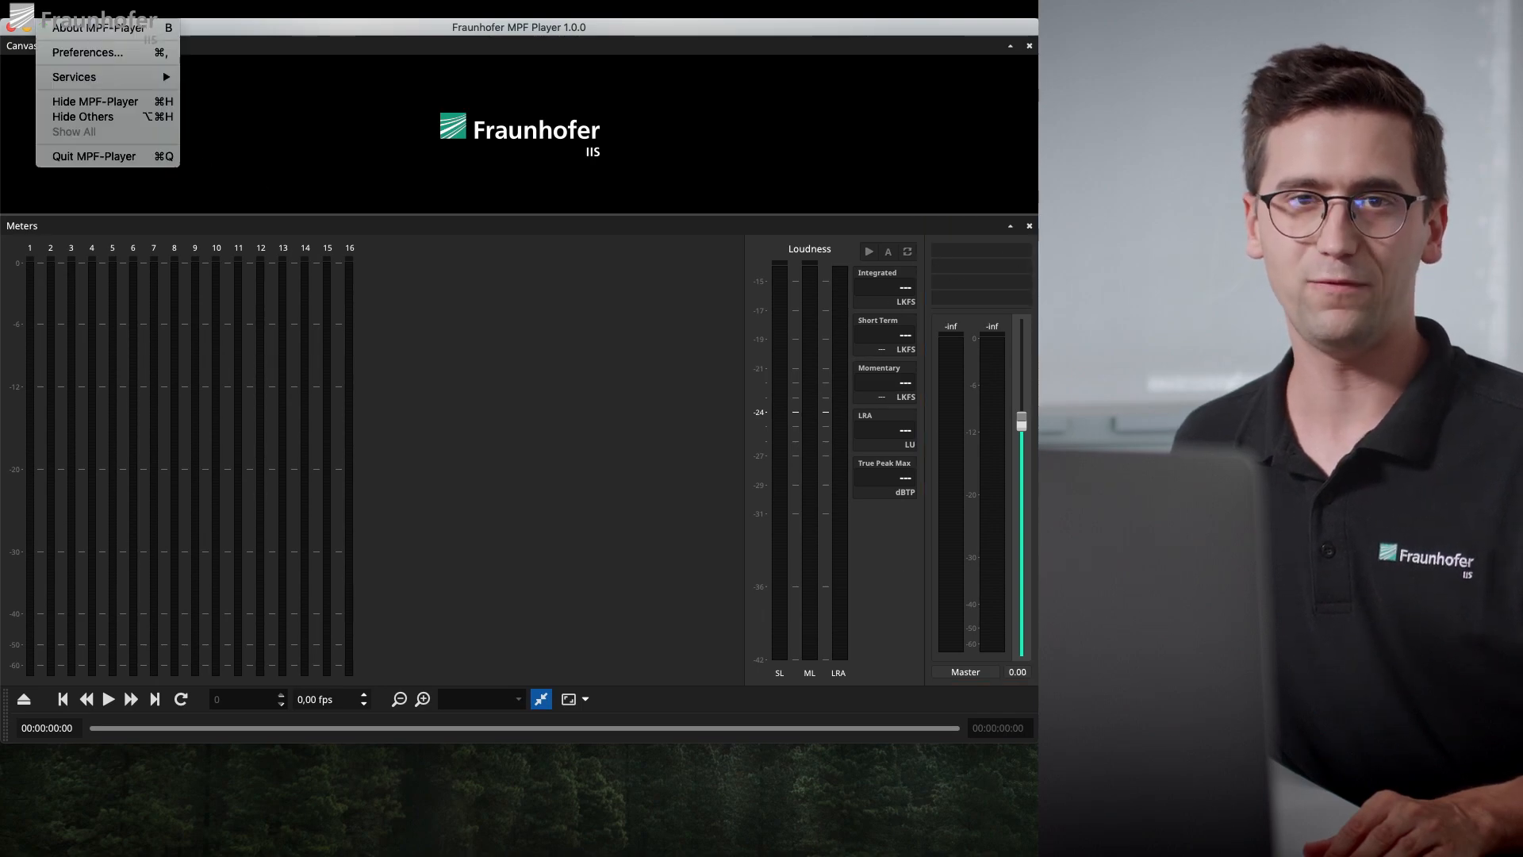
Review the Vst category in Preferences and confirm the Options dialog with OK
click(88, 52)
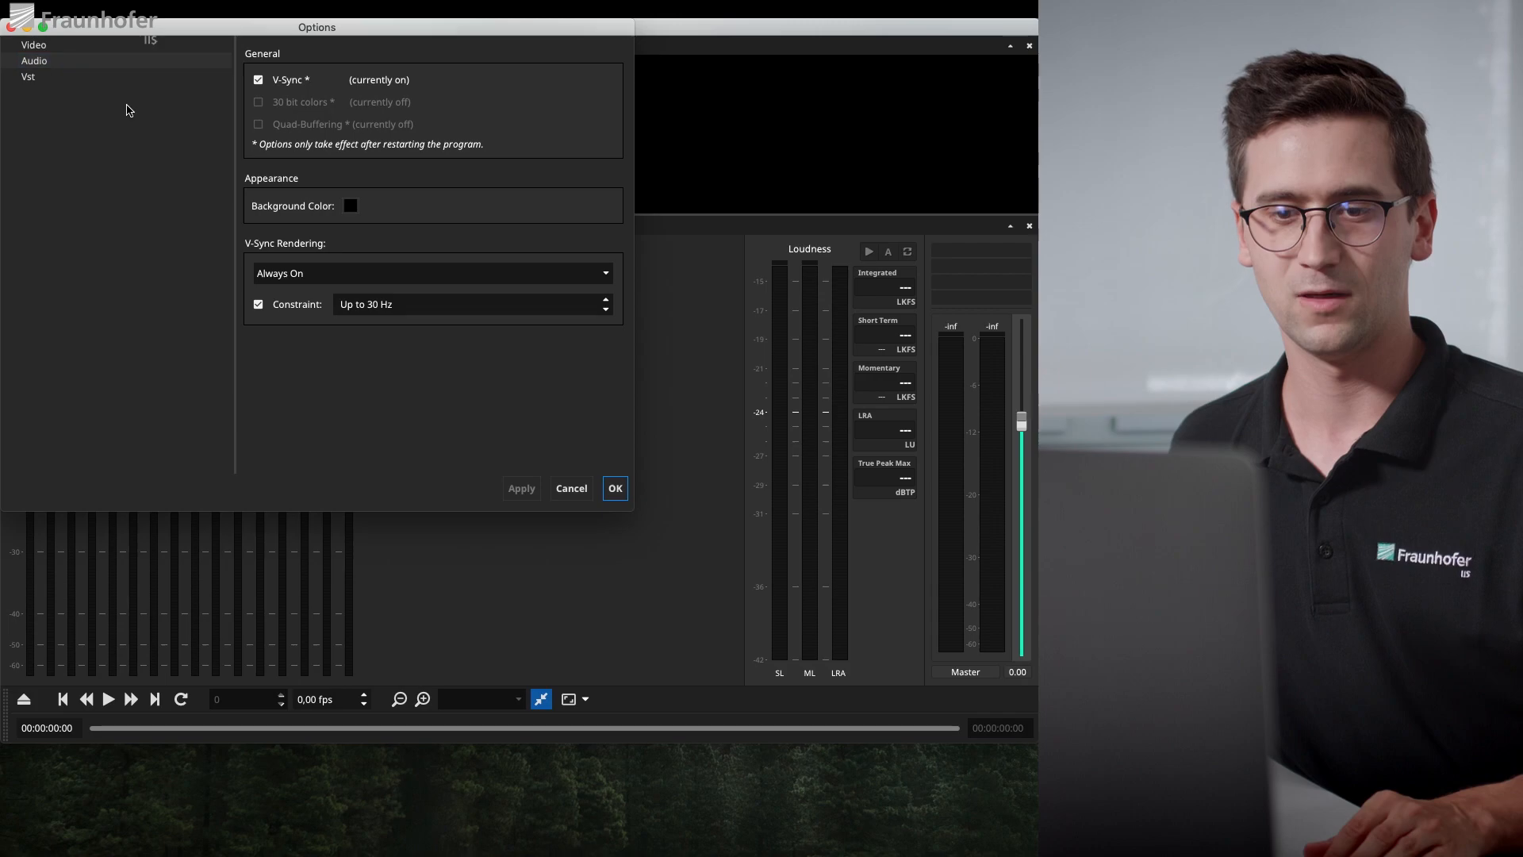
click(25, 78)
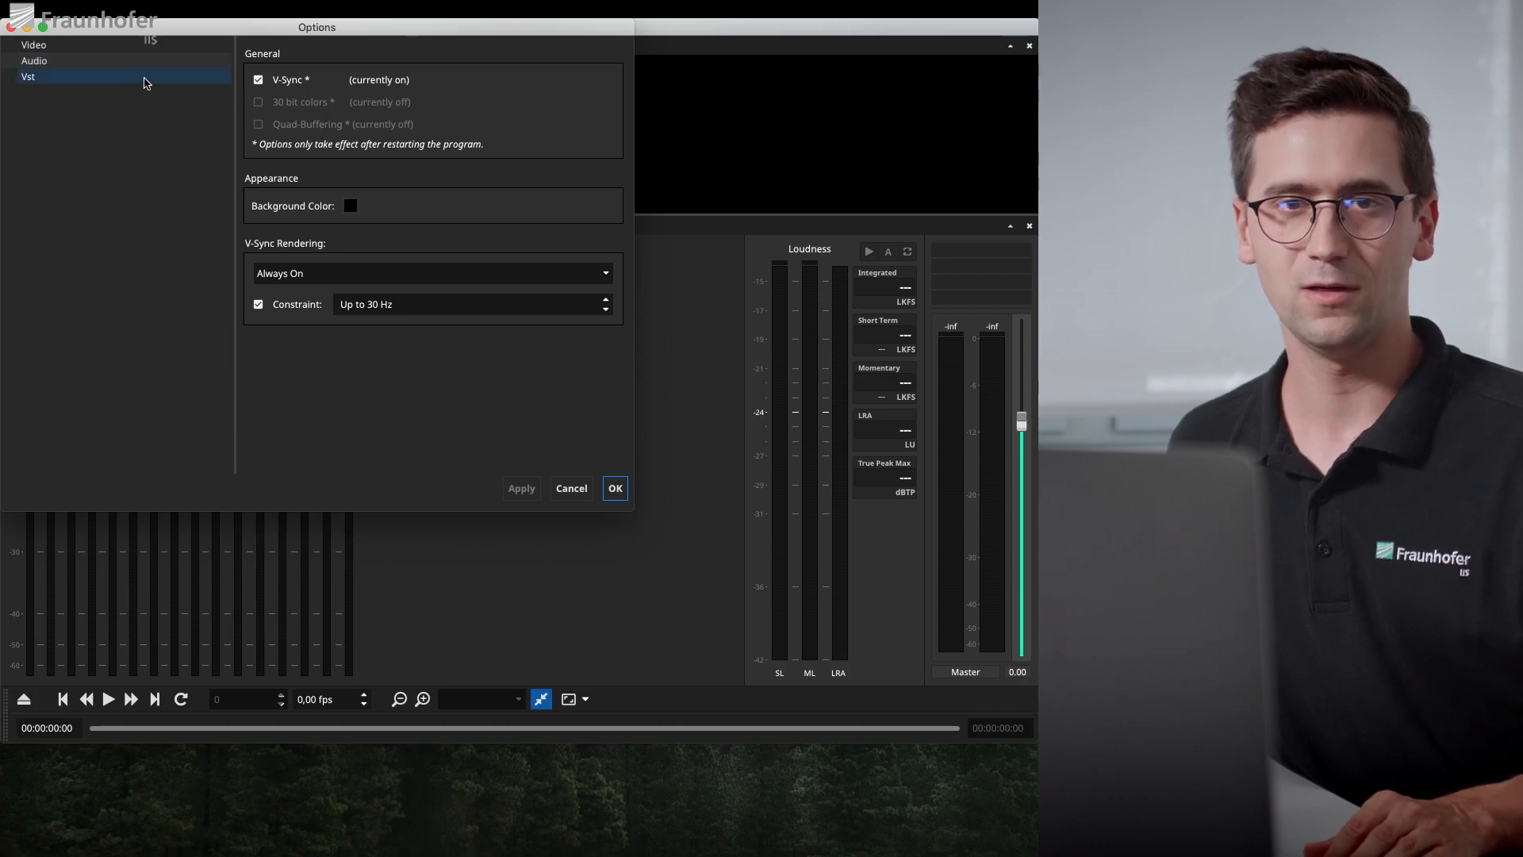
click(33, 60)
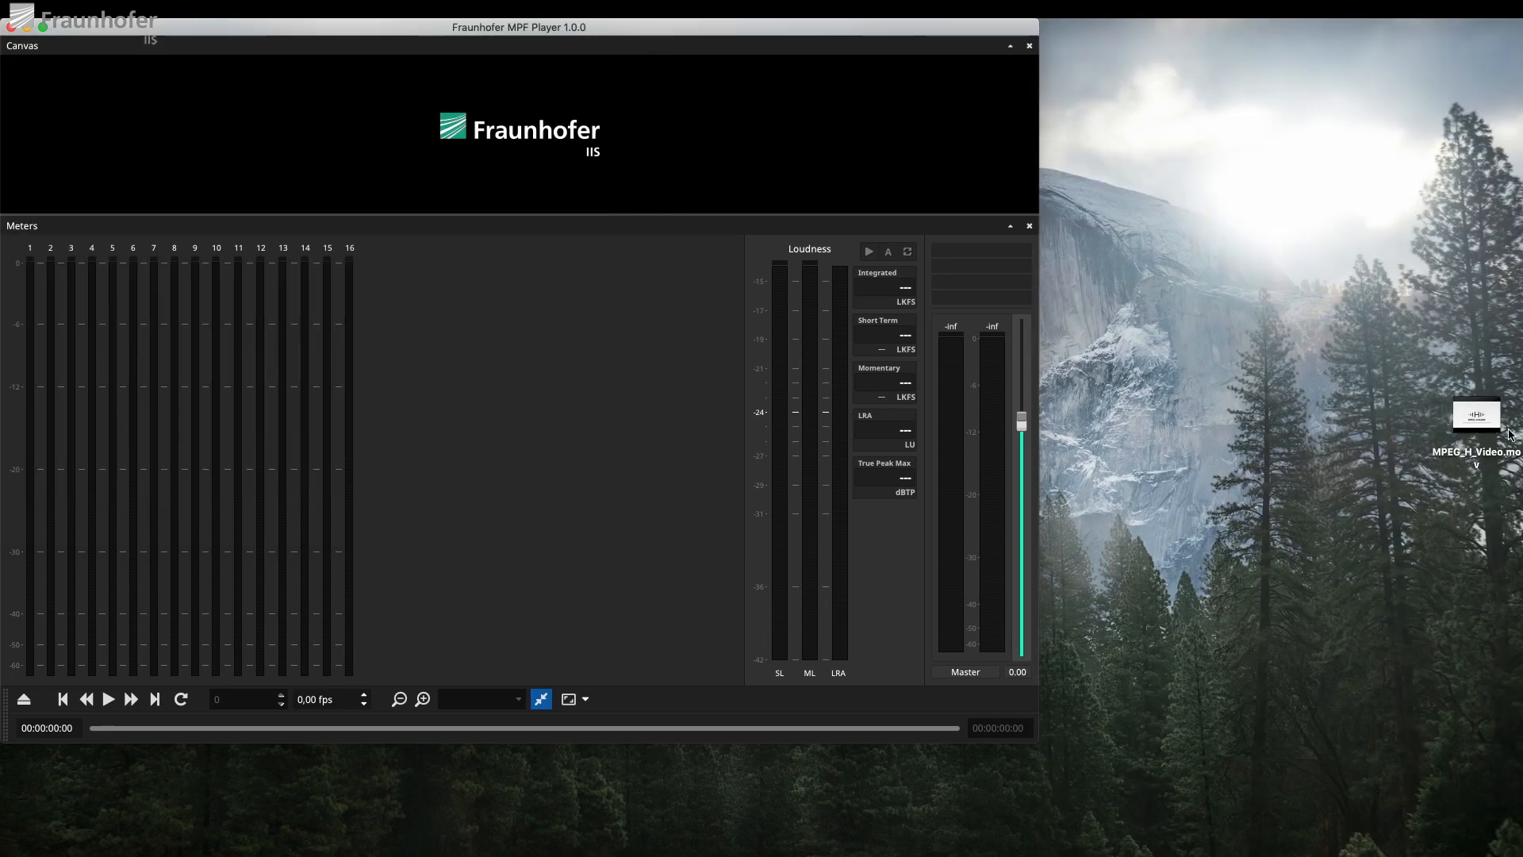
Drag MPEG_H_Video from the desktop into the player and start playback
drag(1475, 414, 1223, 269)
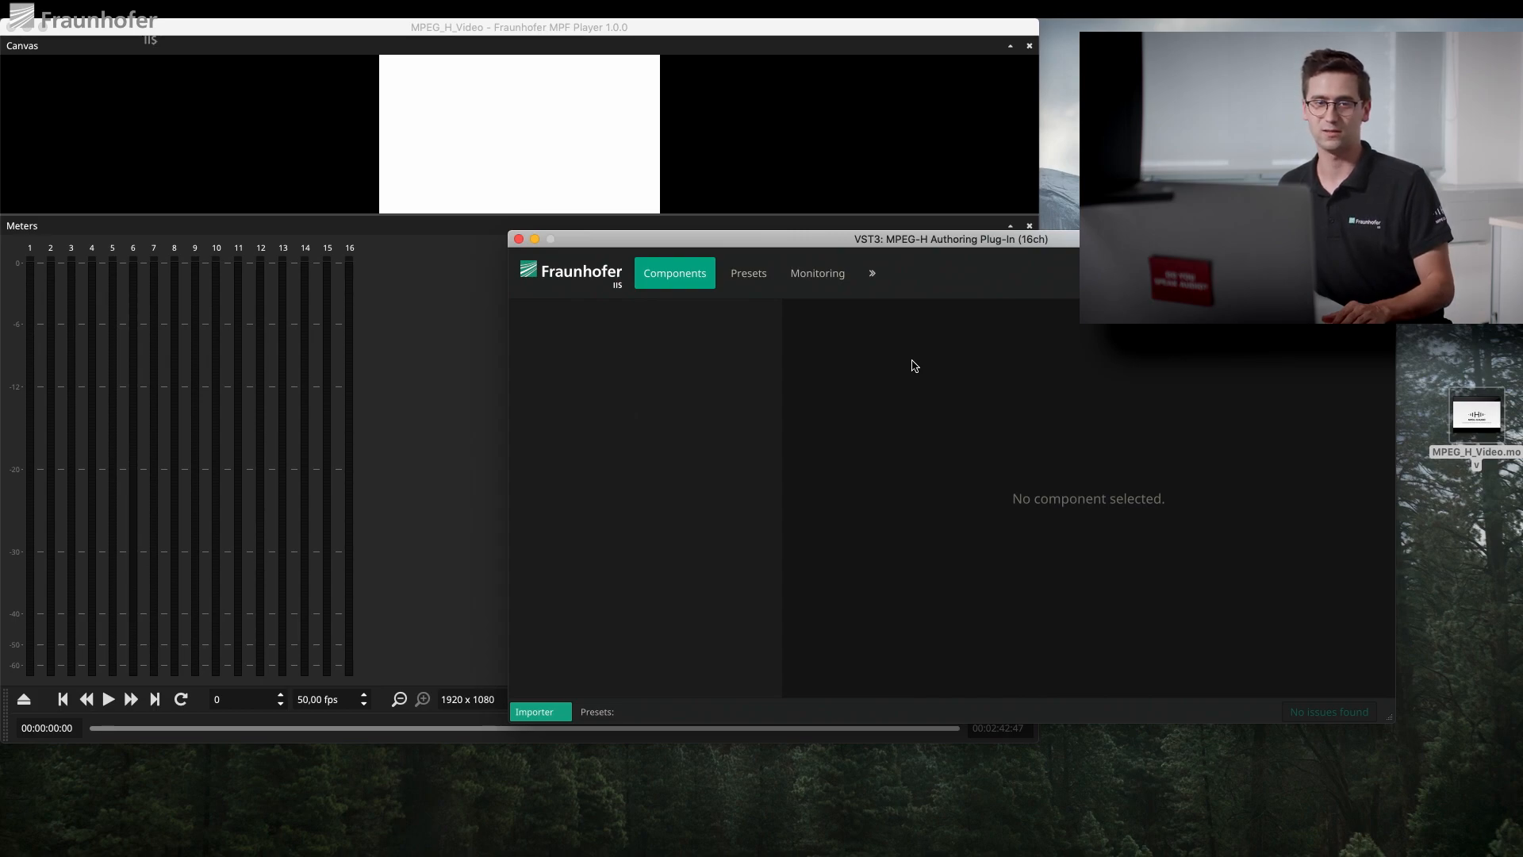
click(107, 698)
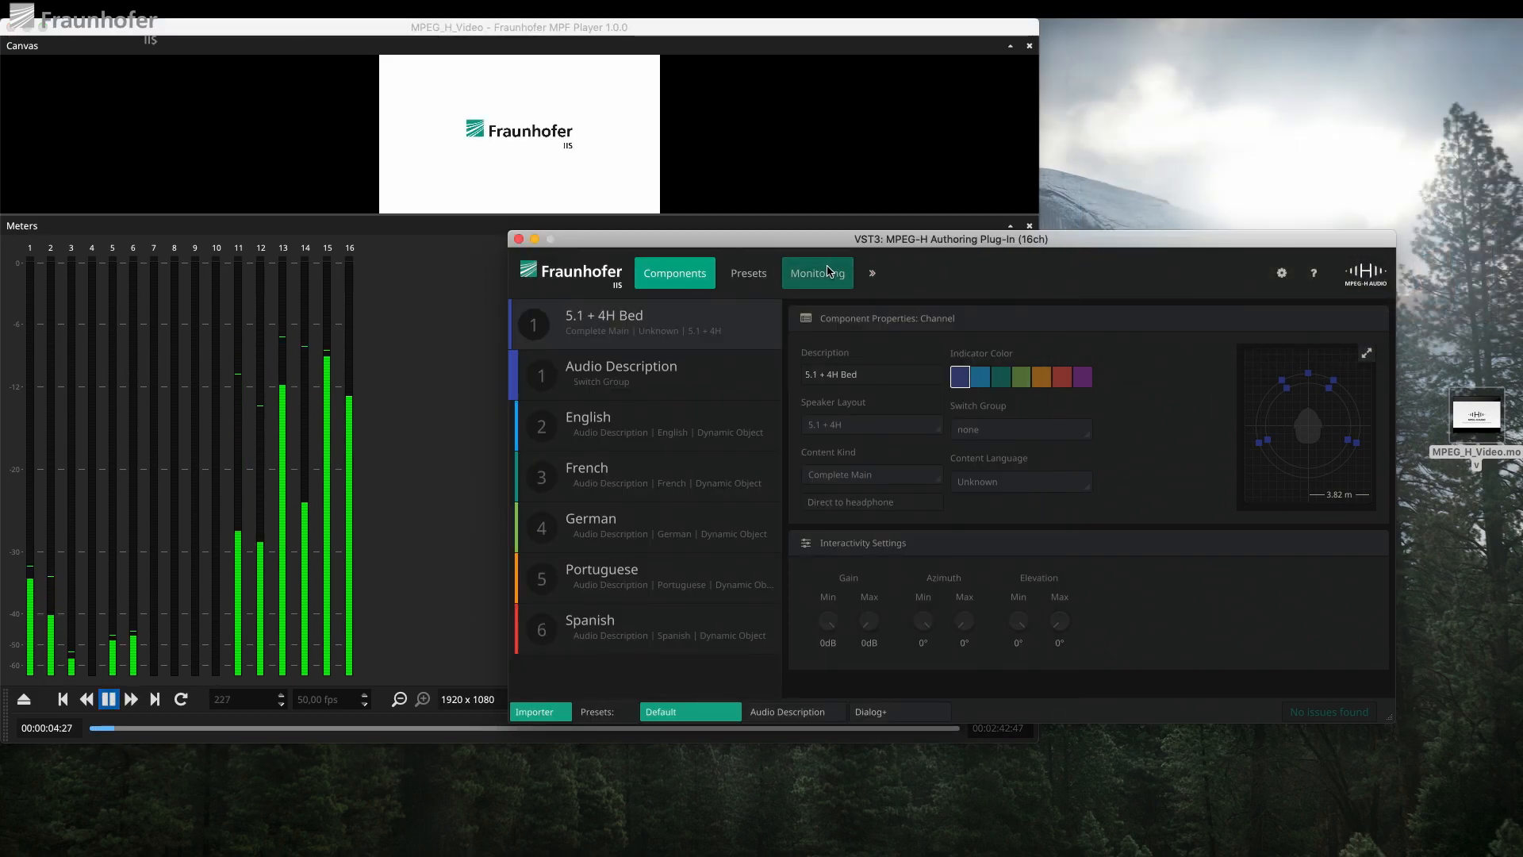
In the Monitoring view, set Rendering Layout to Binaural, then back to 2.0
click(817, 273)
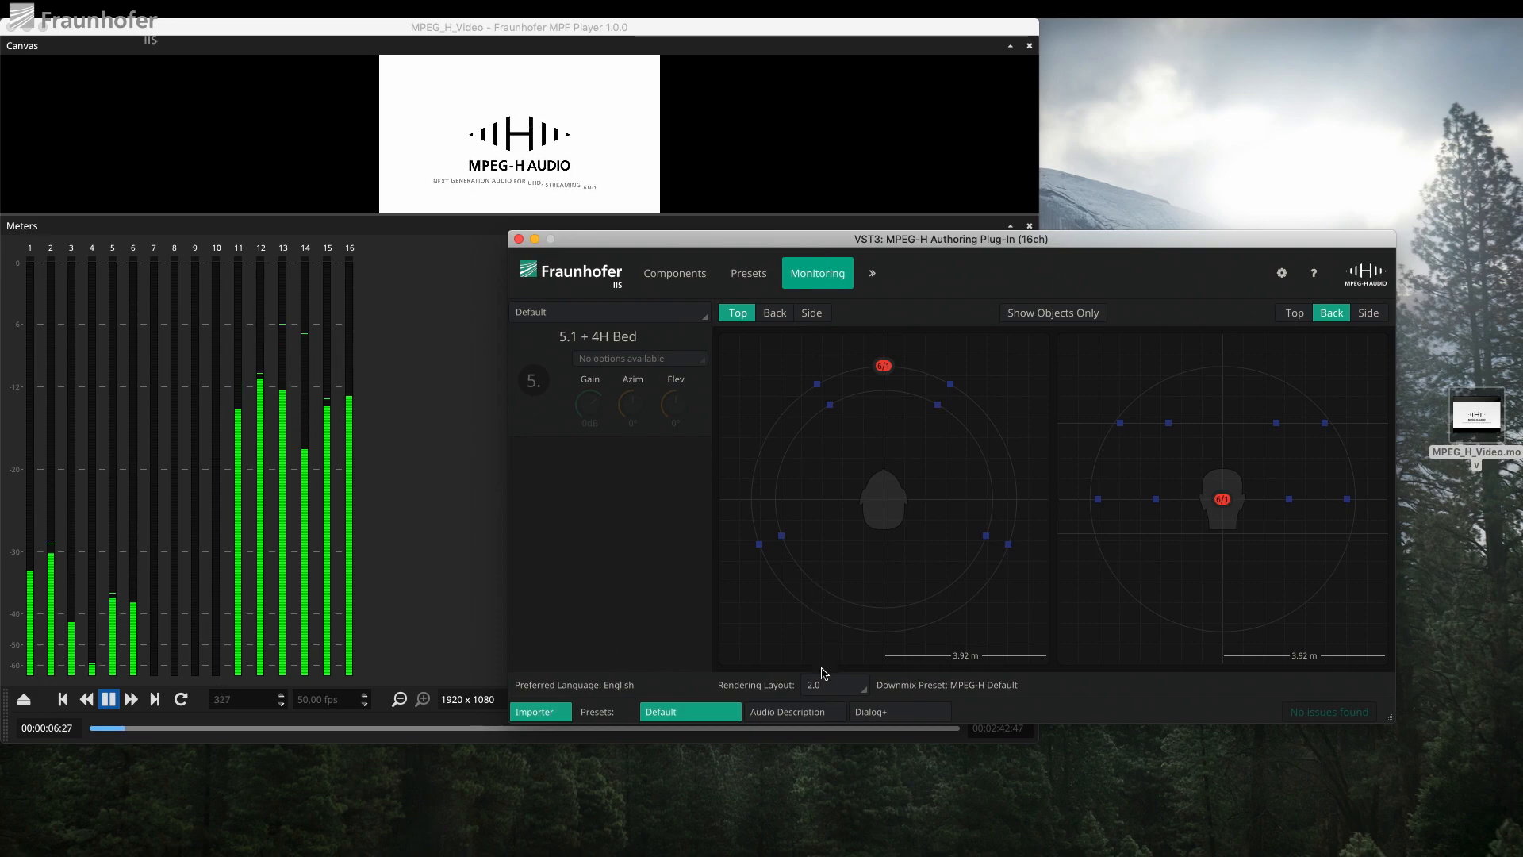
click(834, 685)
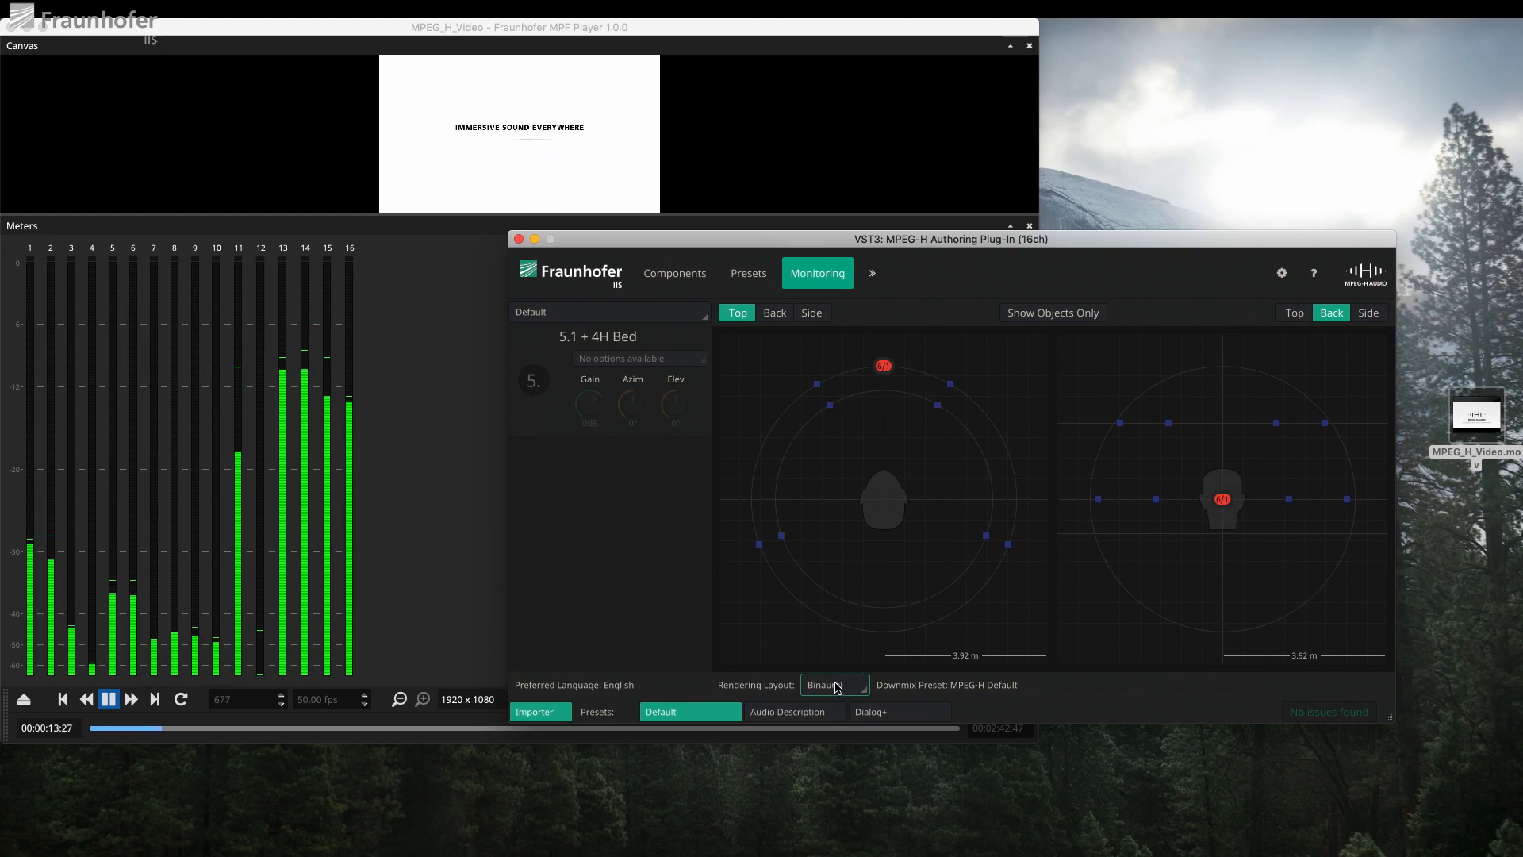
click(834, 686)
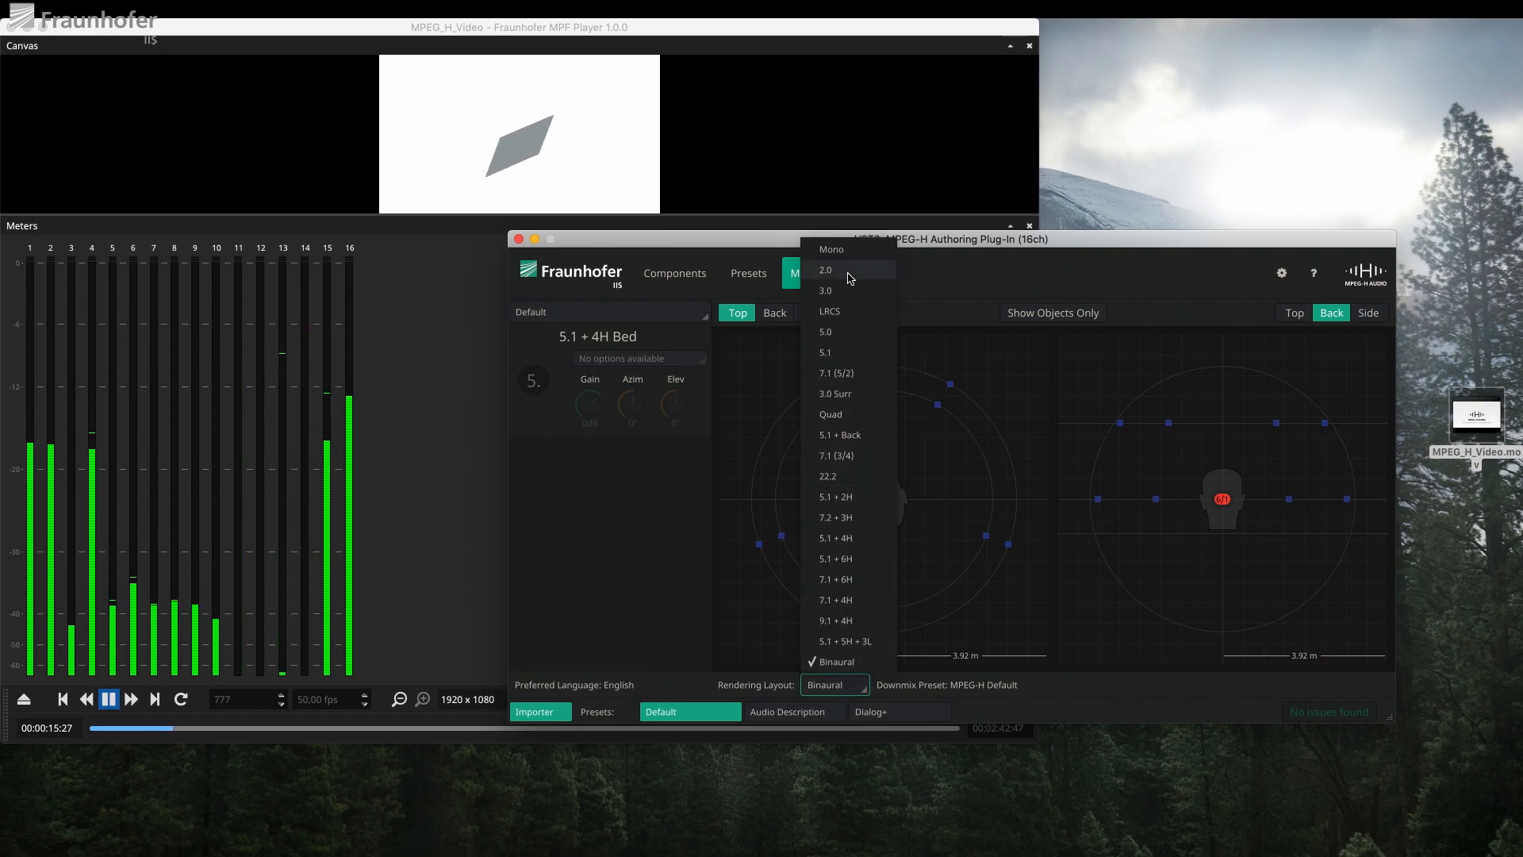
click(825, 270)
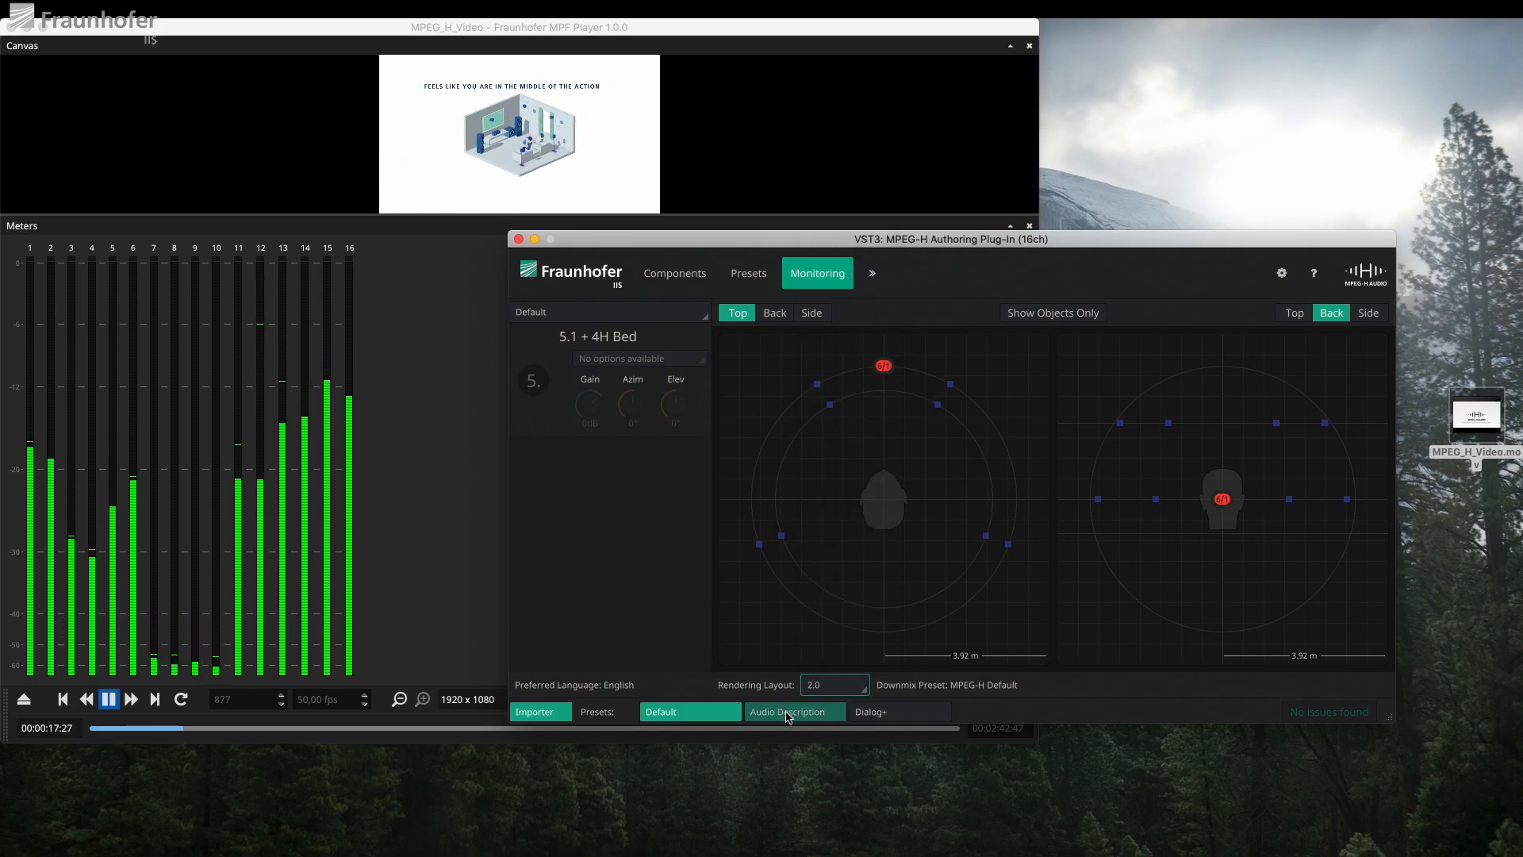
Select the Audio Description preset and switch its language to German, then back to English
click(795, 710)
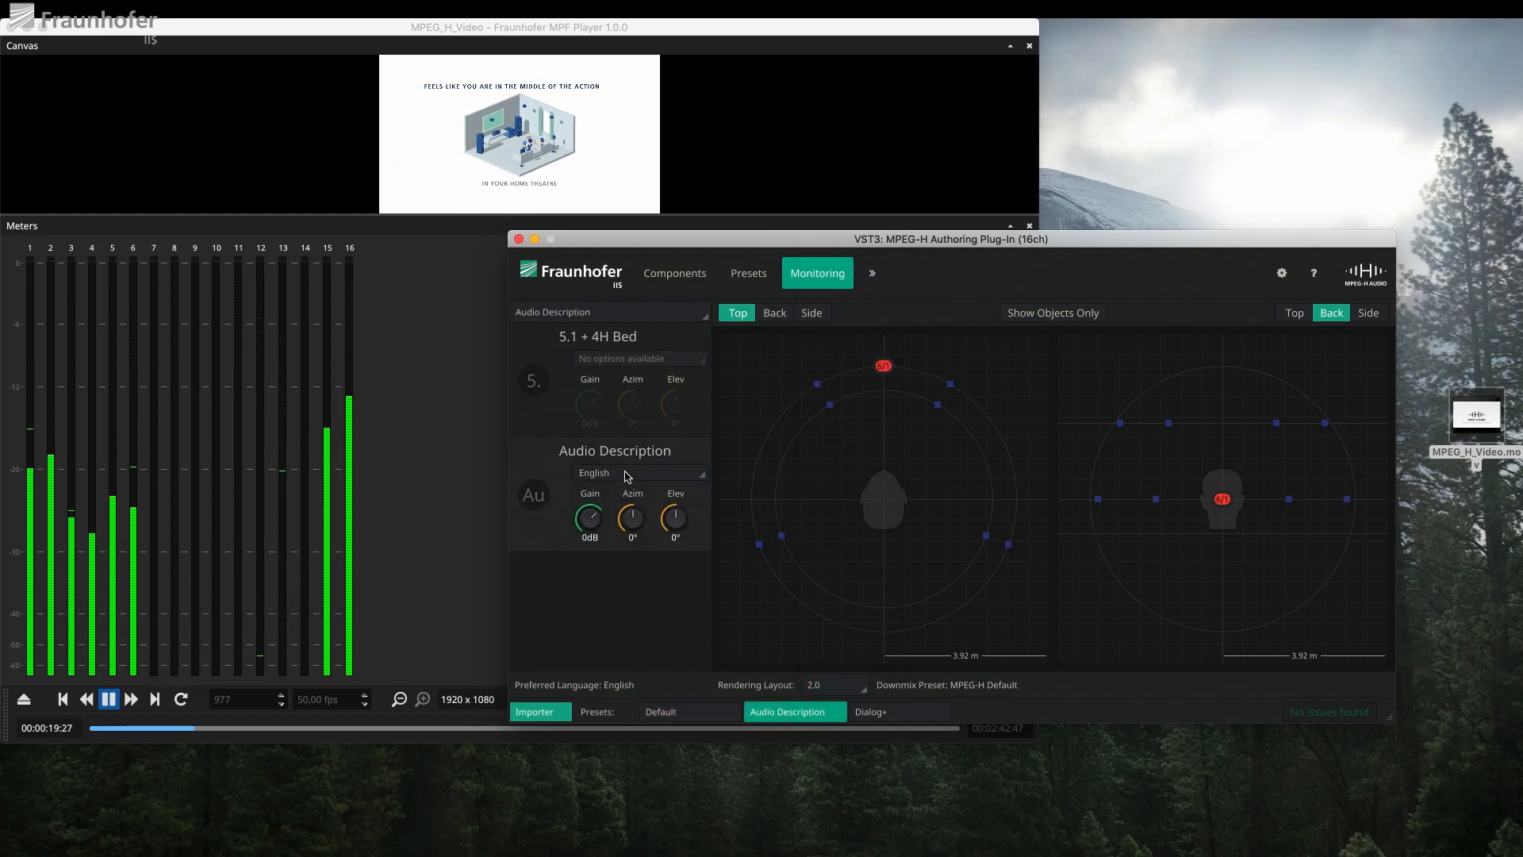
click(638, 472)
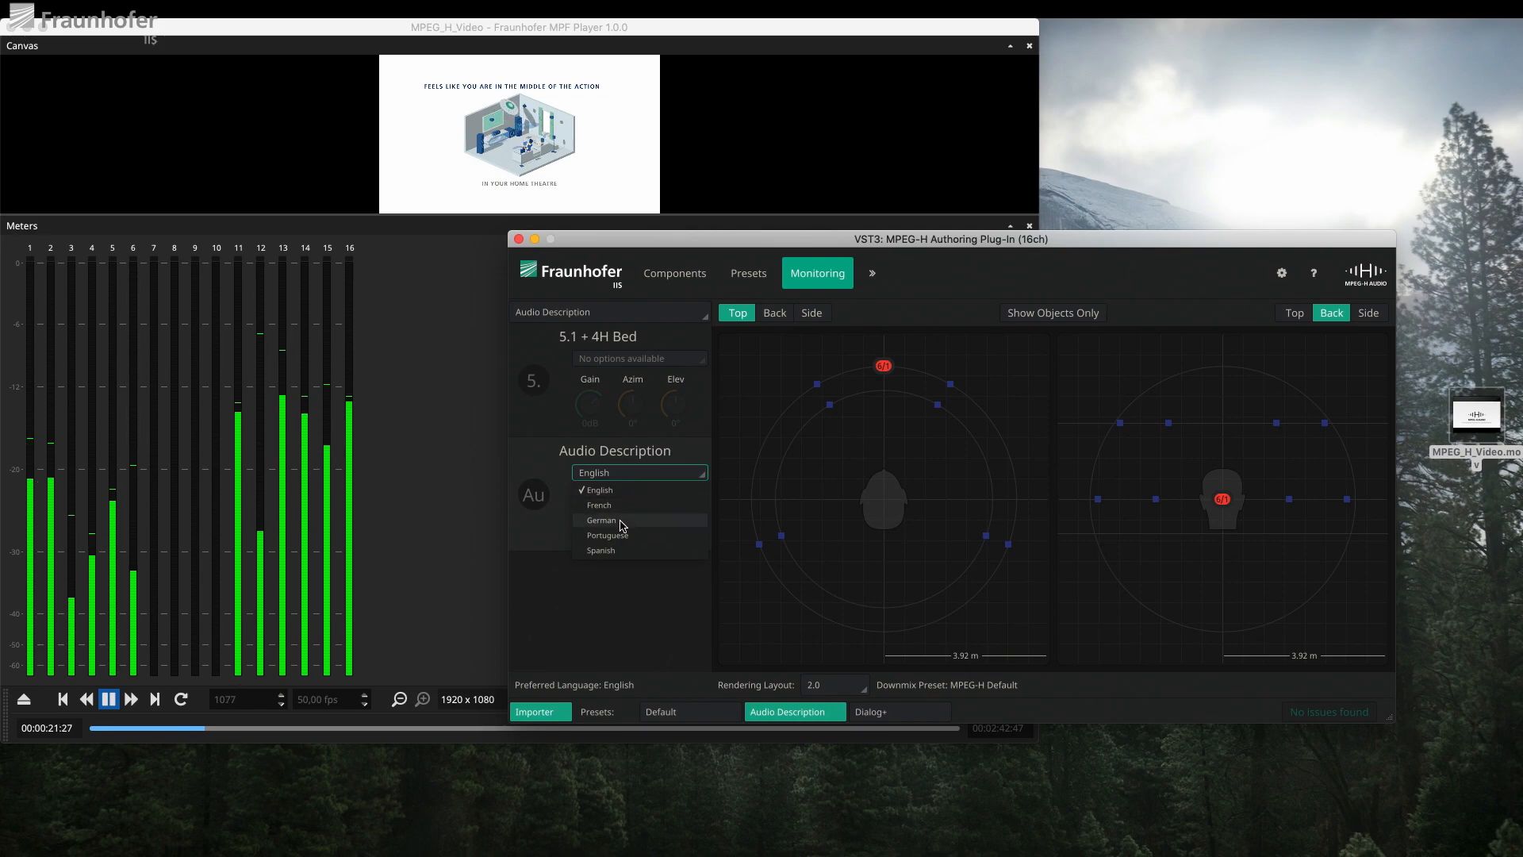
click(601, 519)
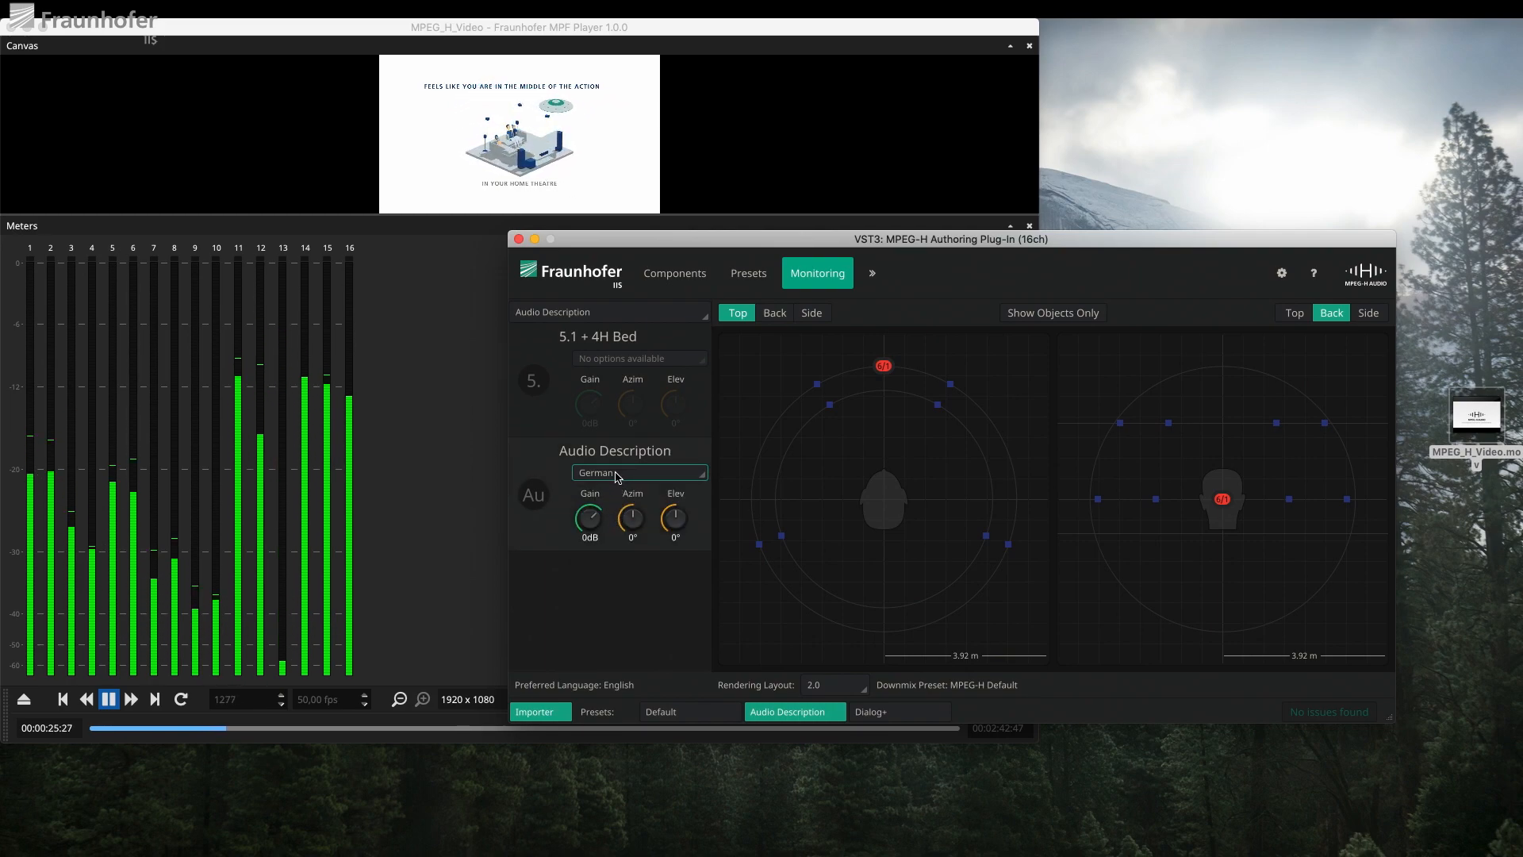
click(638, 472)
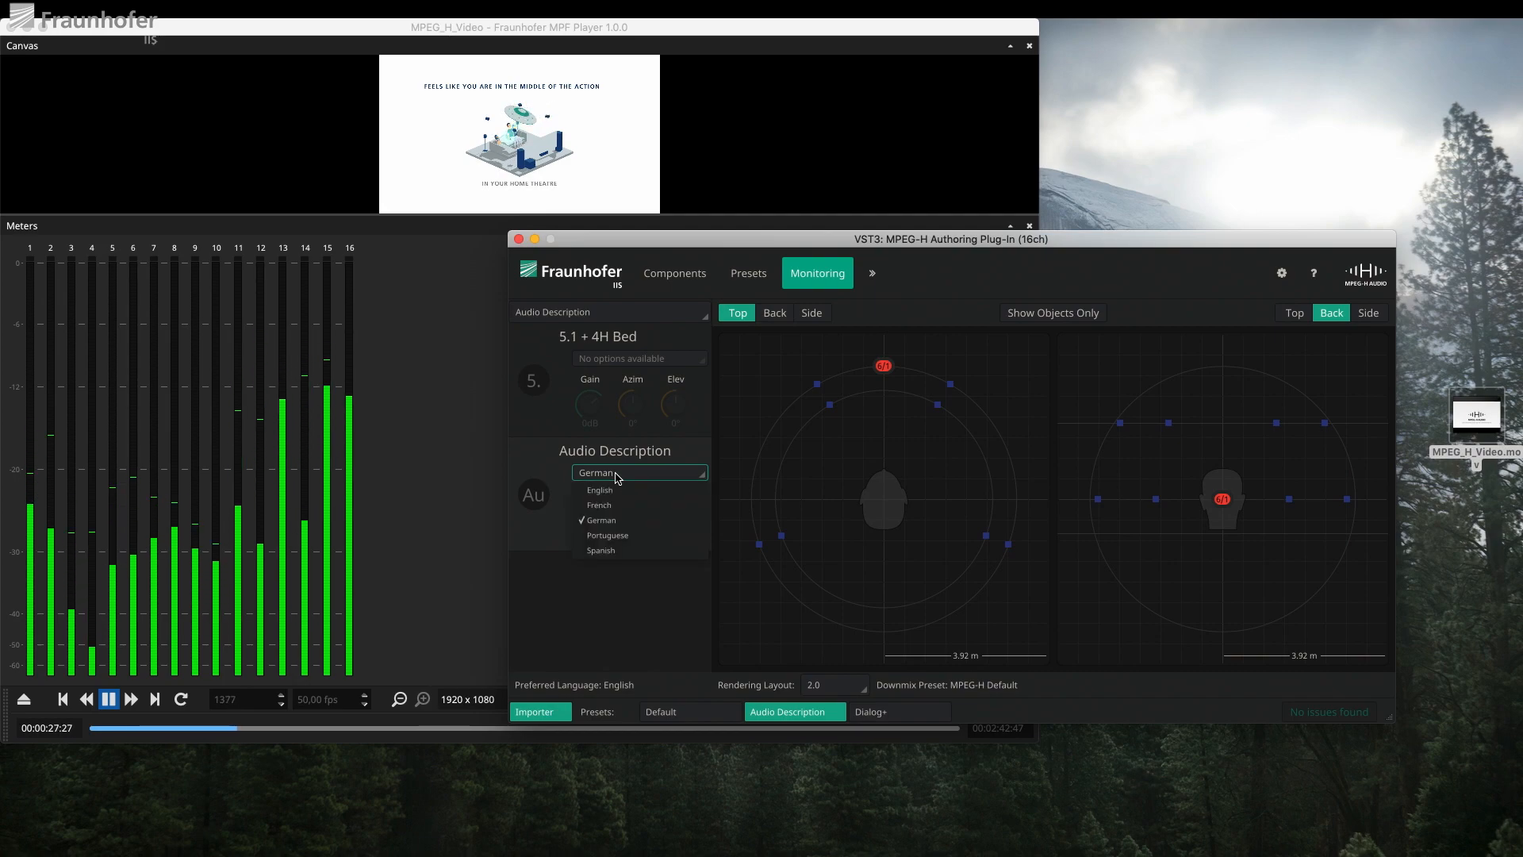
click(600, 489)
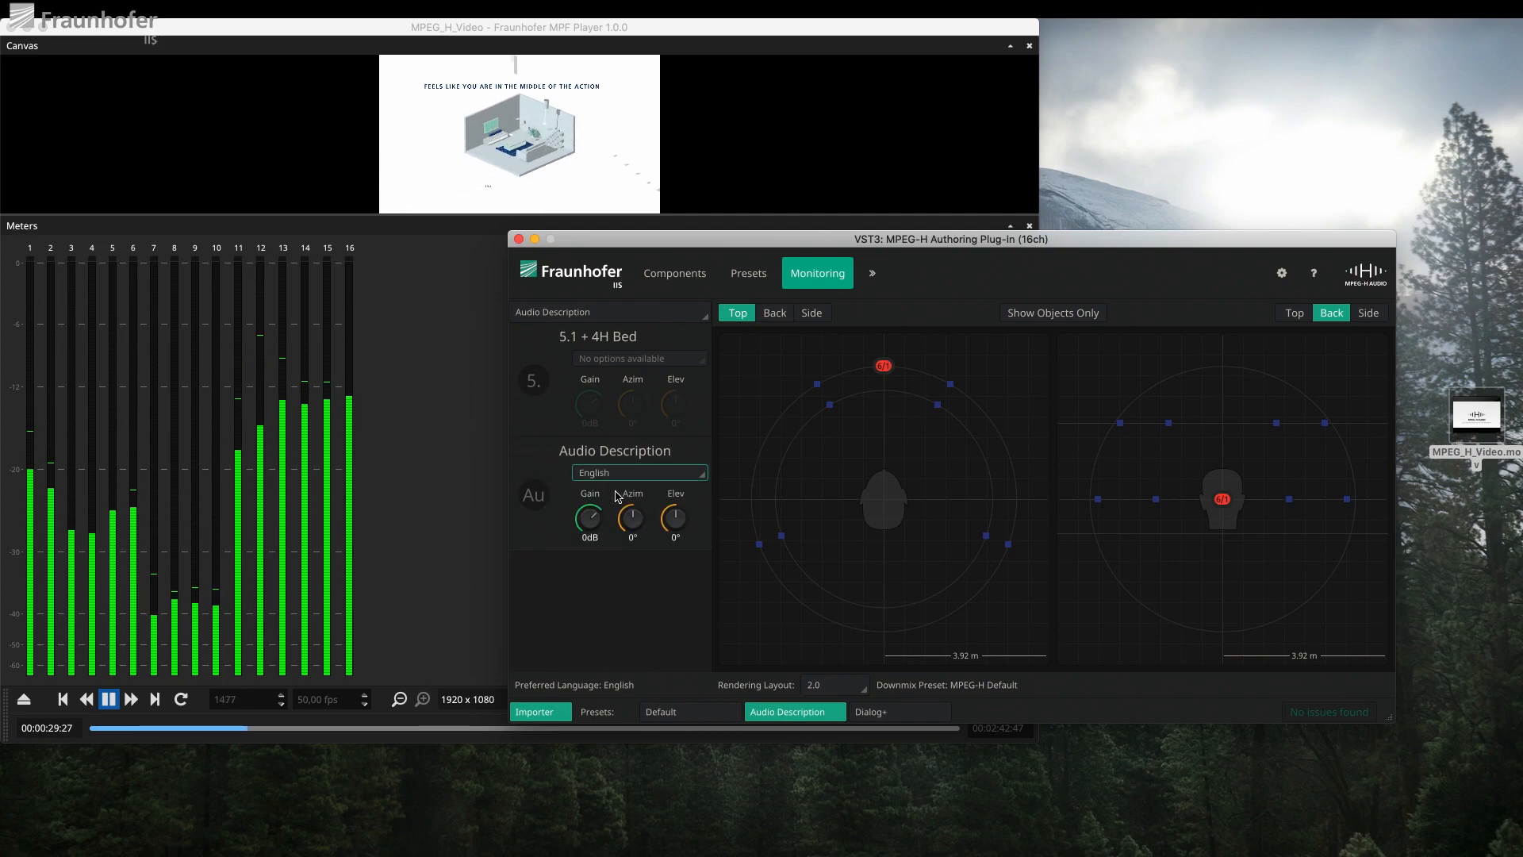
Switch playback to the Dialog+ preset and bring the player window forward
click(897, 710)
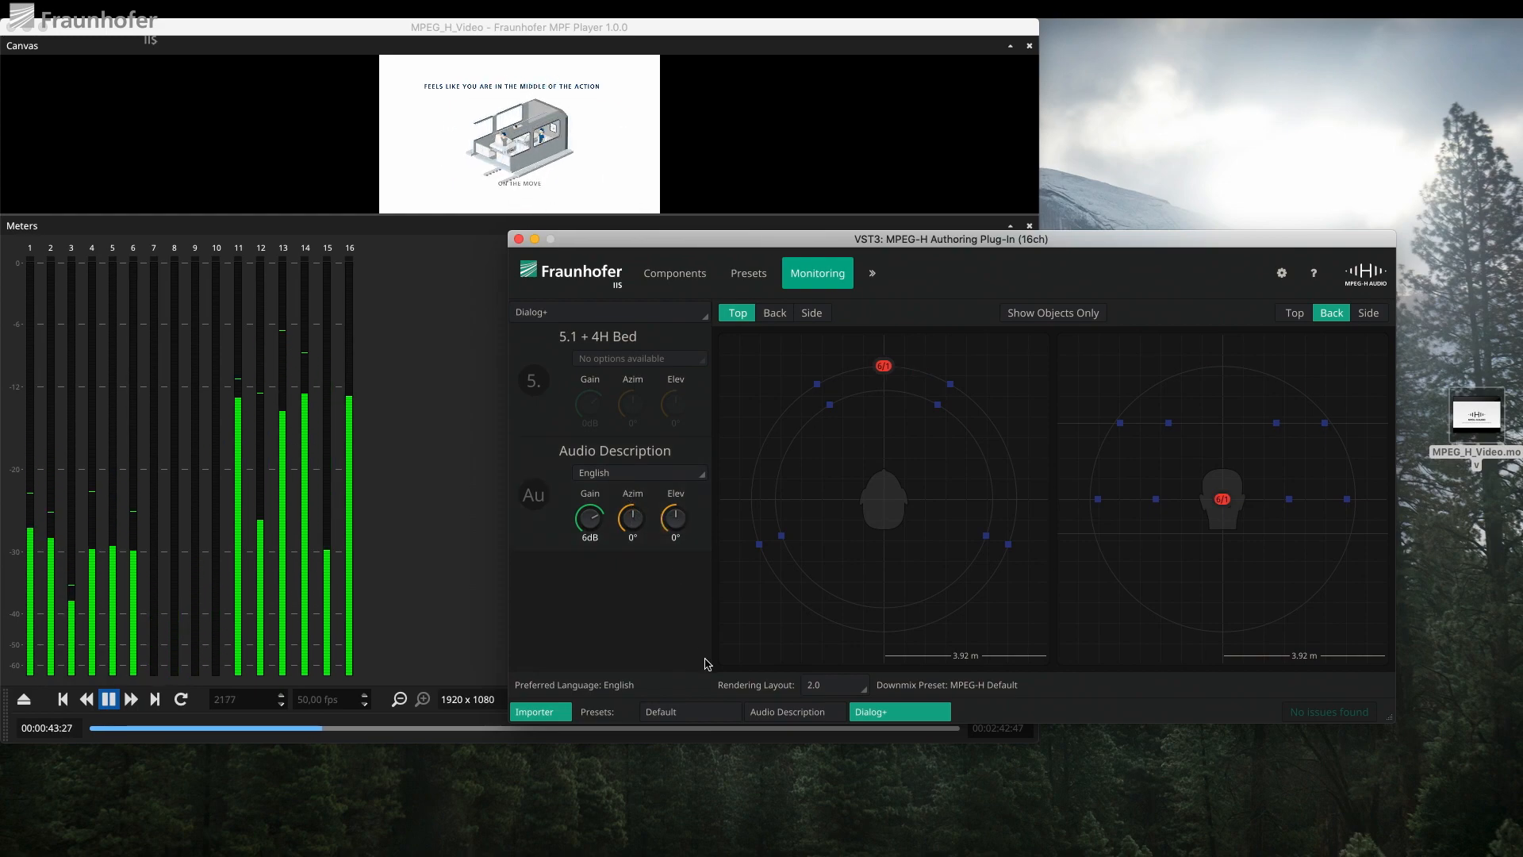
click(682, 710)
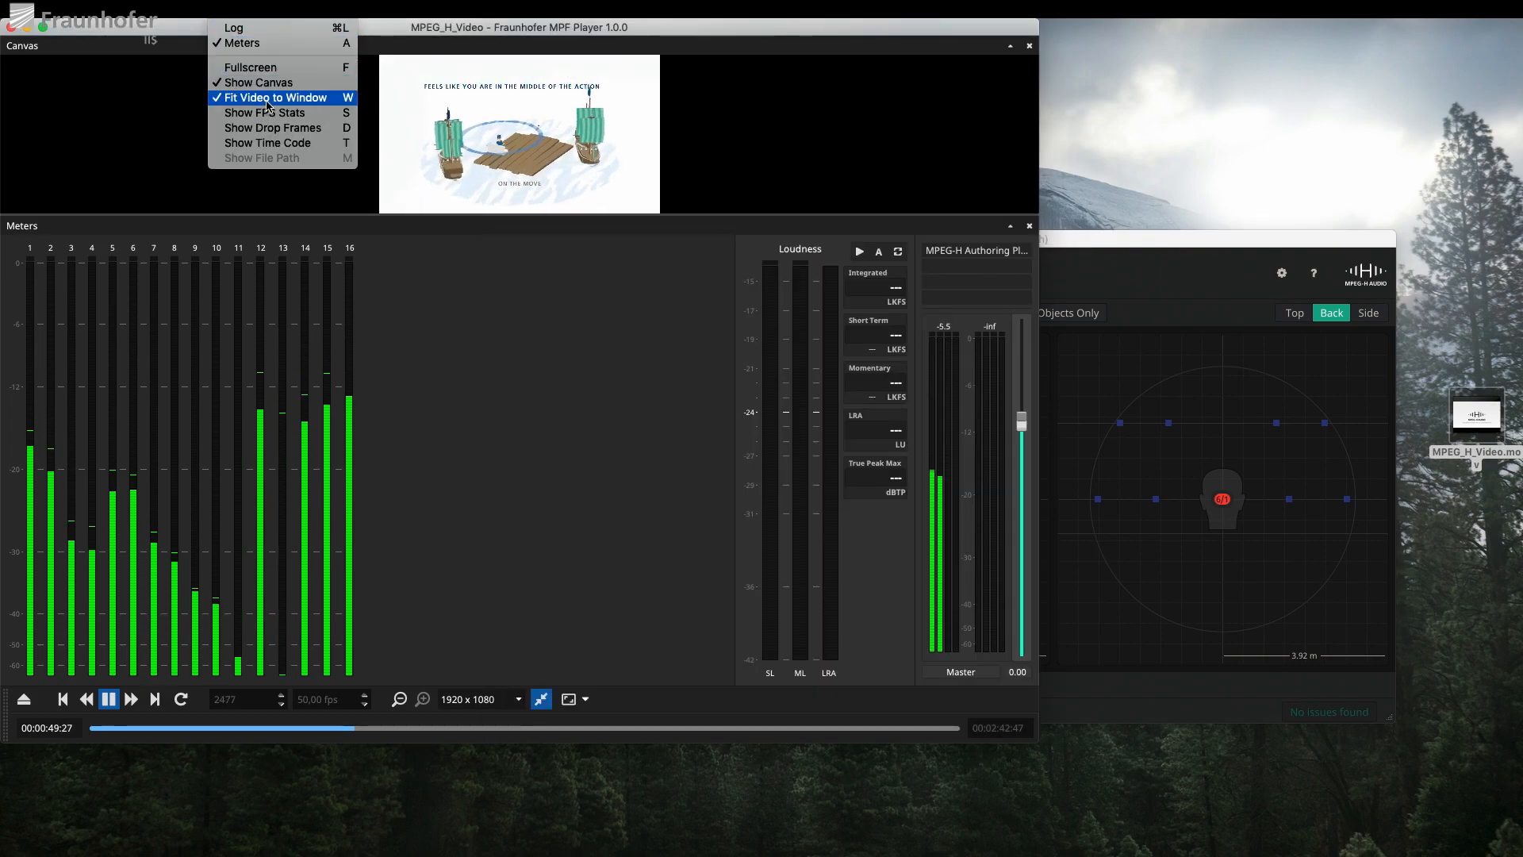
mouse_move(276, 67)
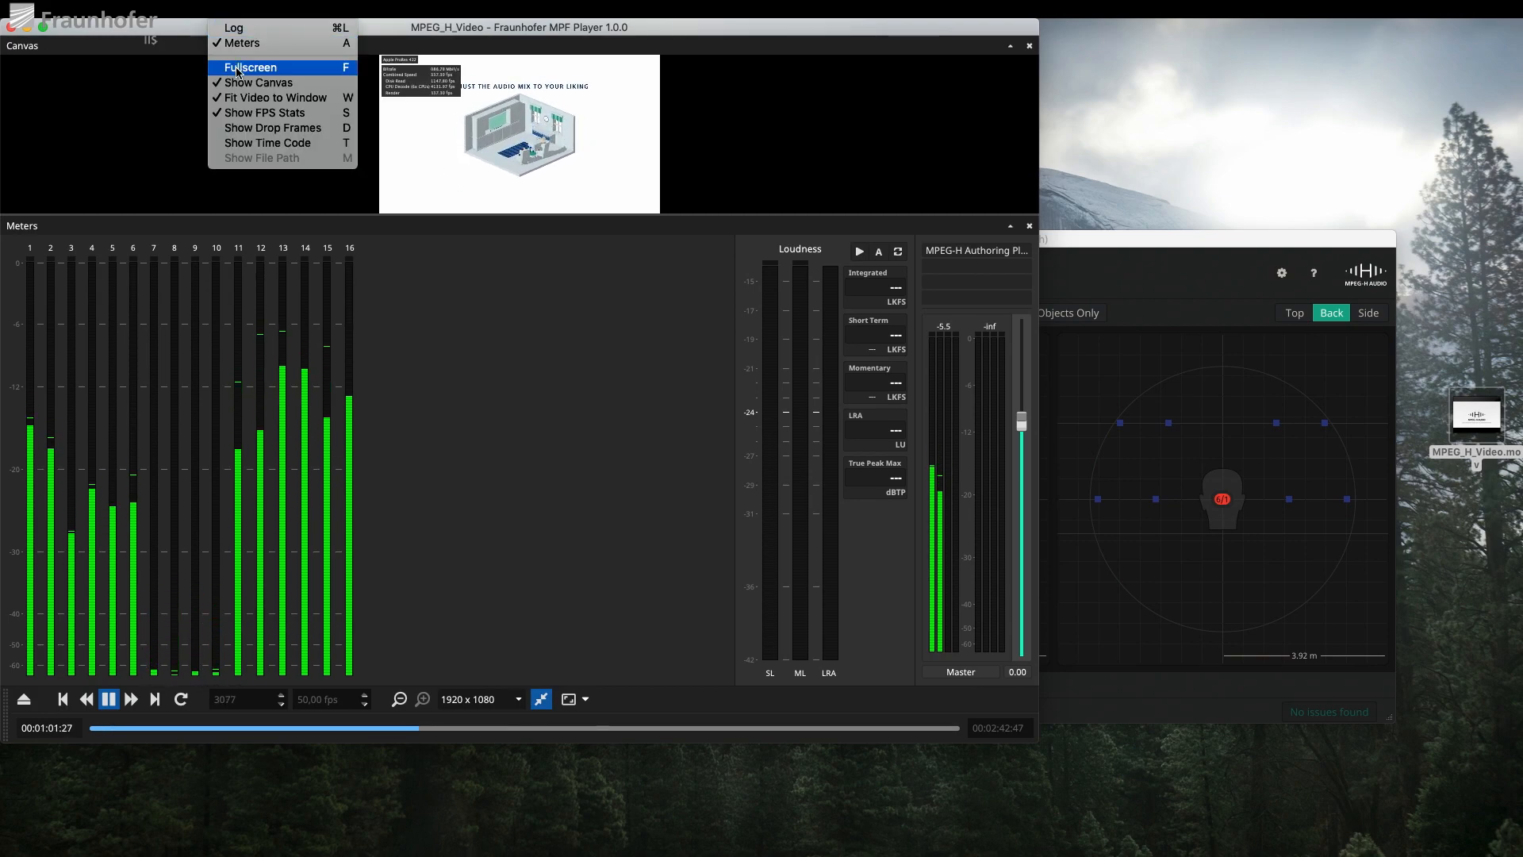
Switch the MPEG-H video playback to fullscreen
click(249, 67)
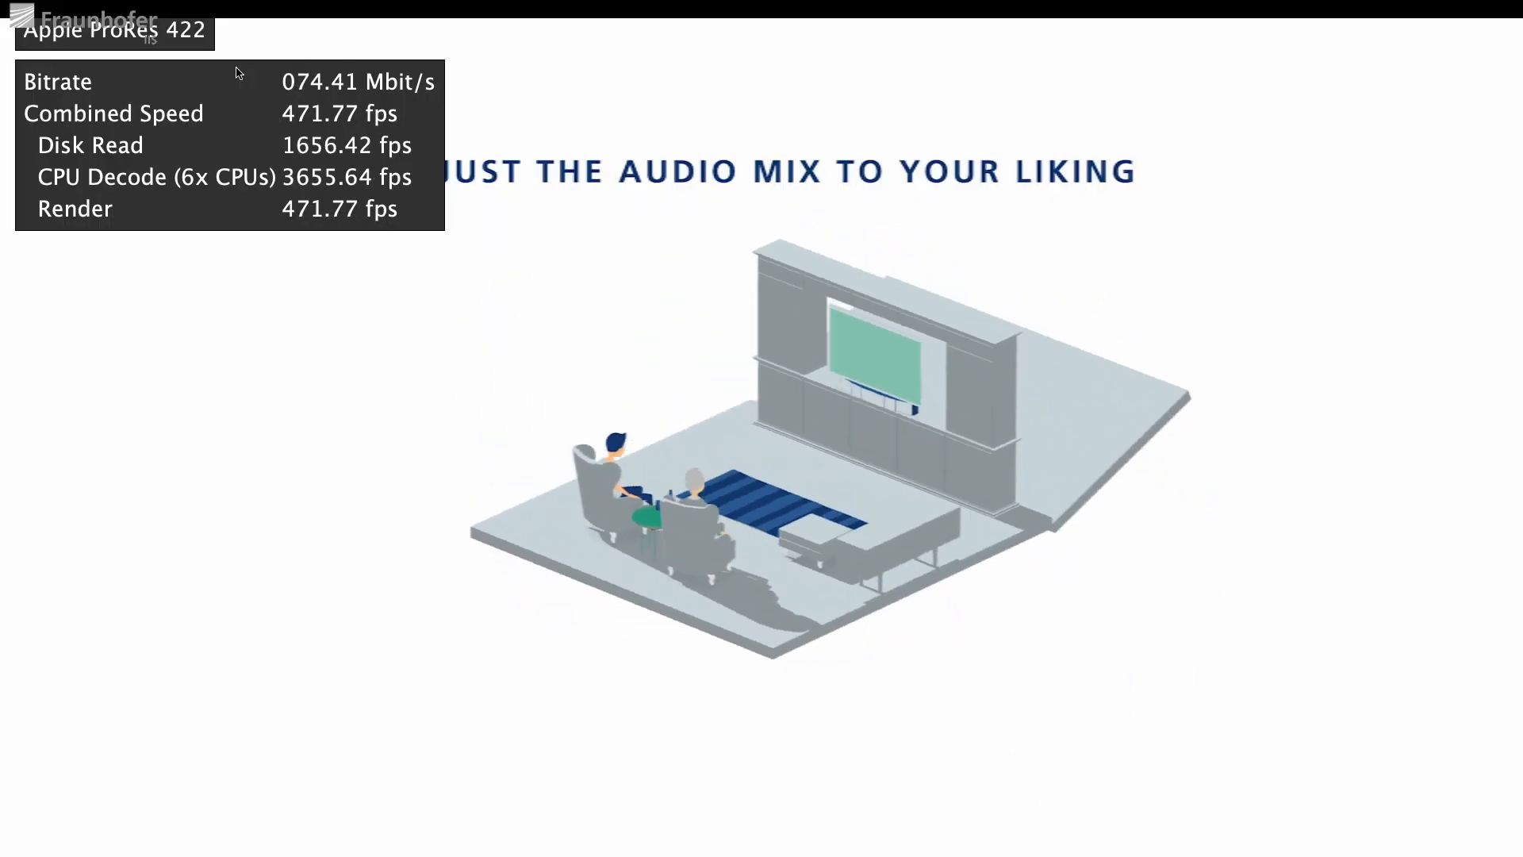